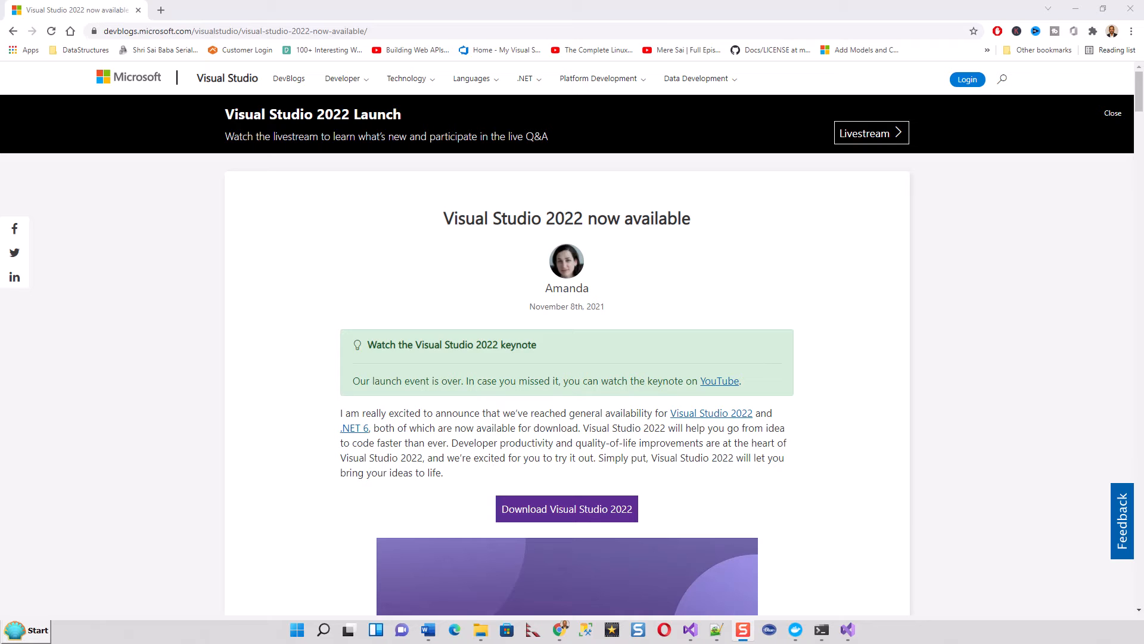
mouse_move(110, 435)
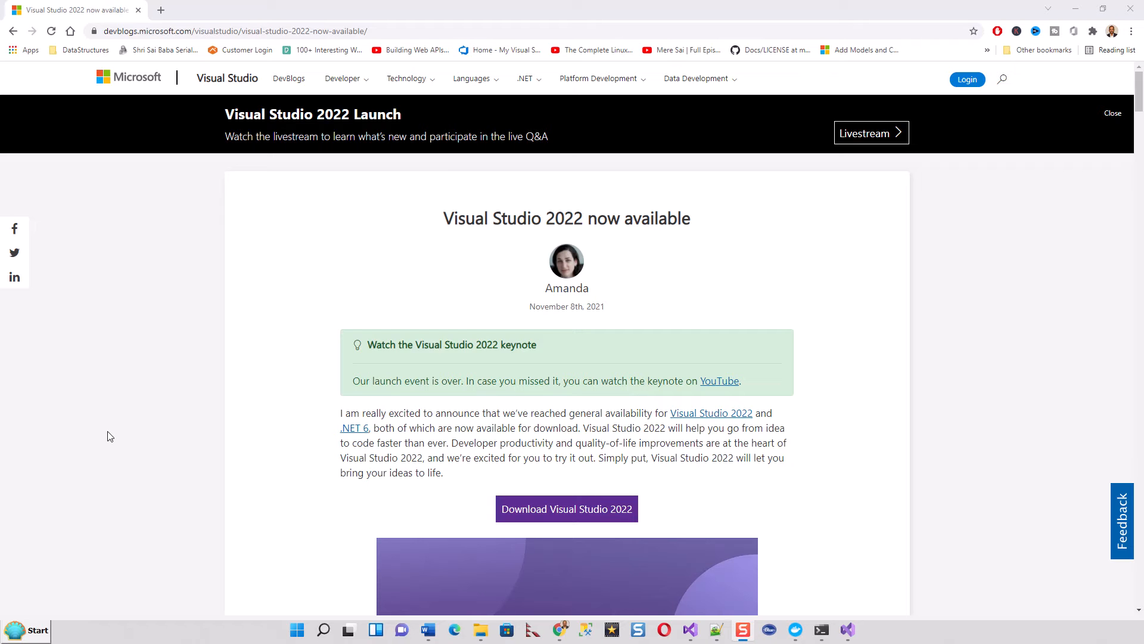
mouse_move(115, 442)
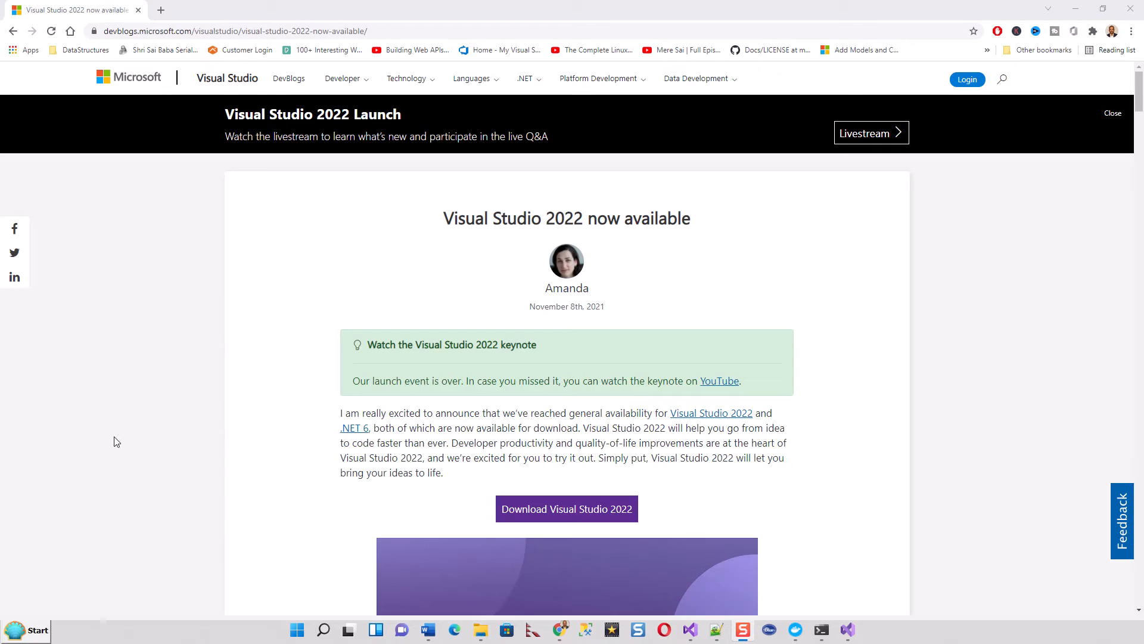
mouse_move(434, 302)
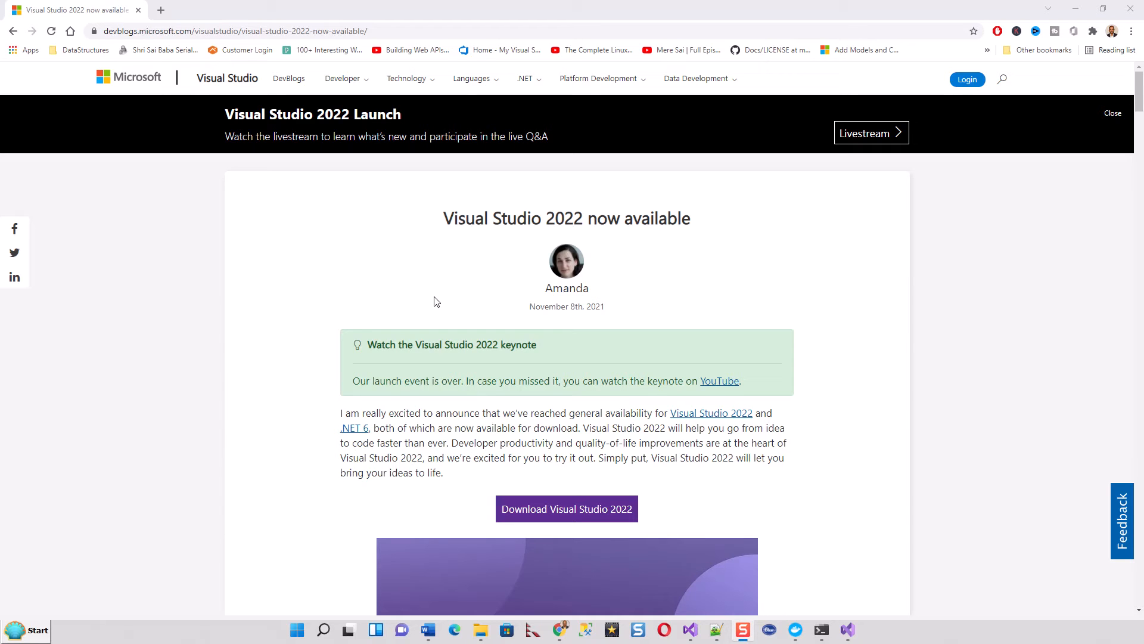
mouse_move(308, 398)
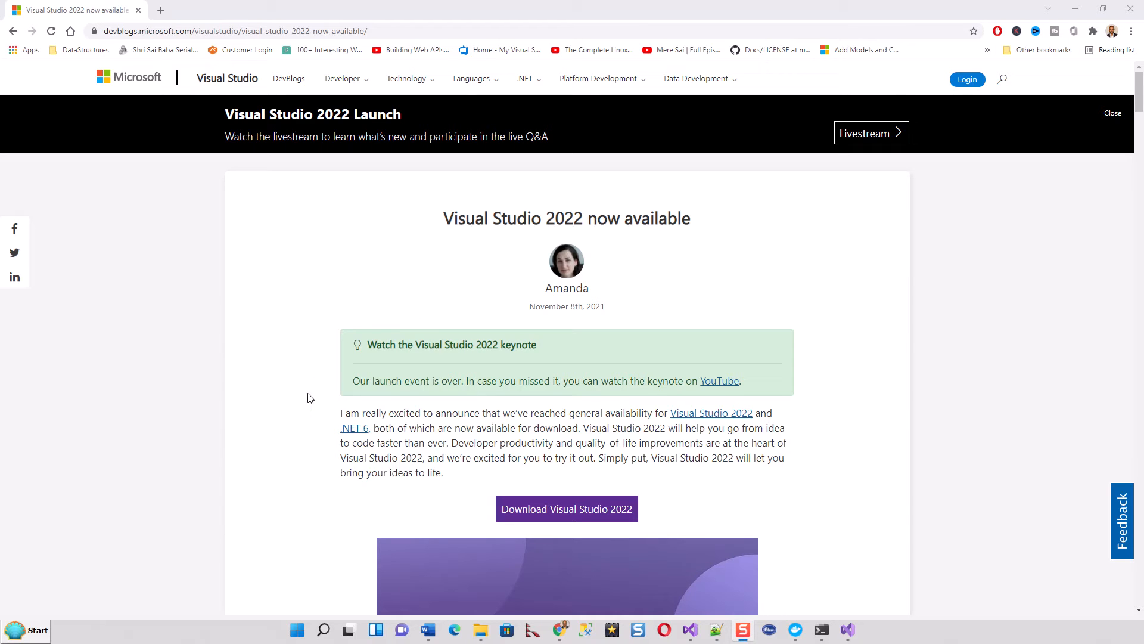
mouse_move(352, 446)
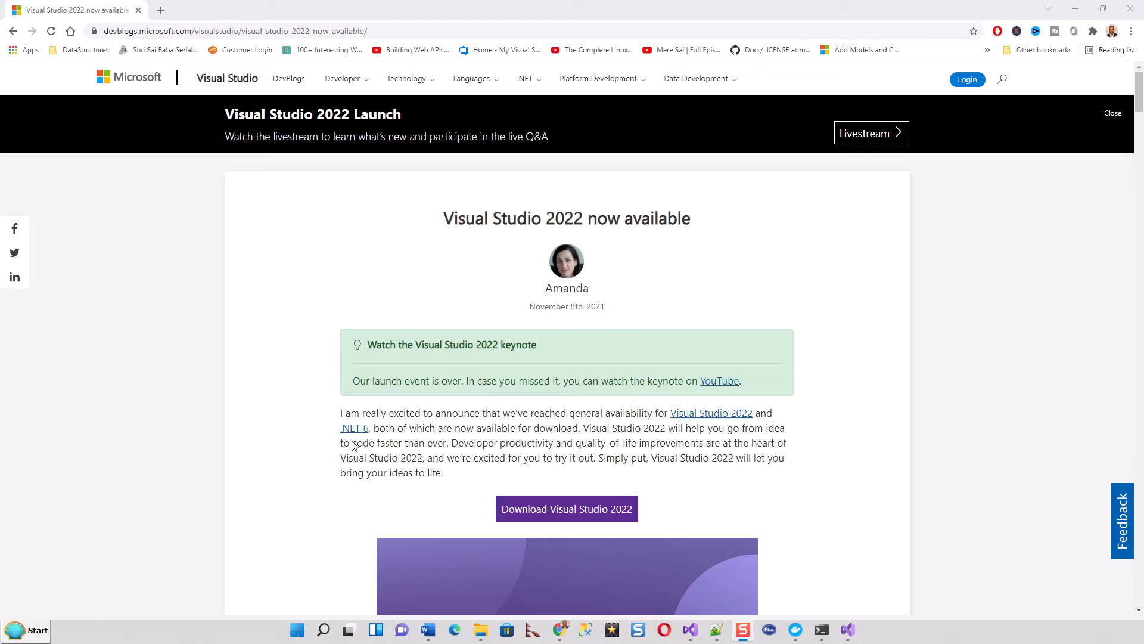
mouse_move(527, 518)
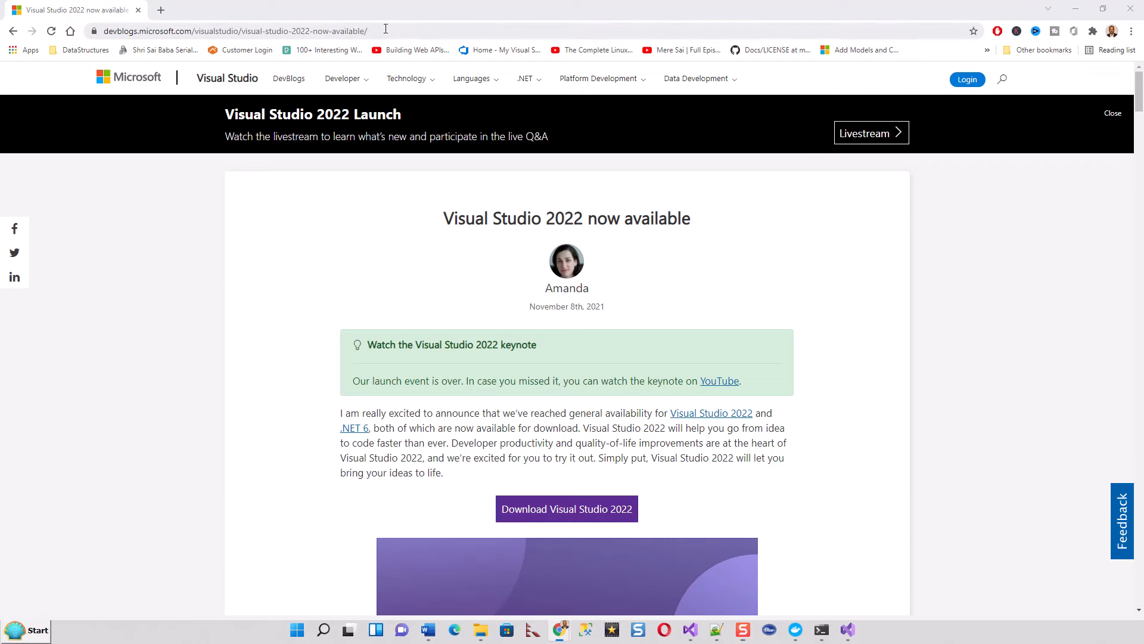
Select the running page's address, scroll, and view then close the Visual Studio version details
left_click(234, 30)
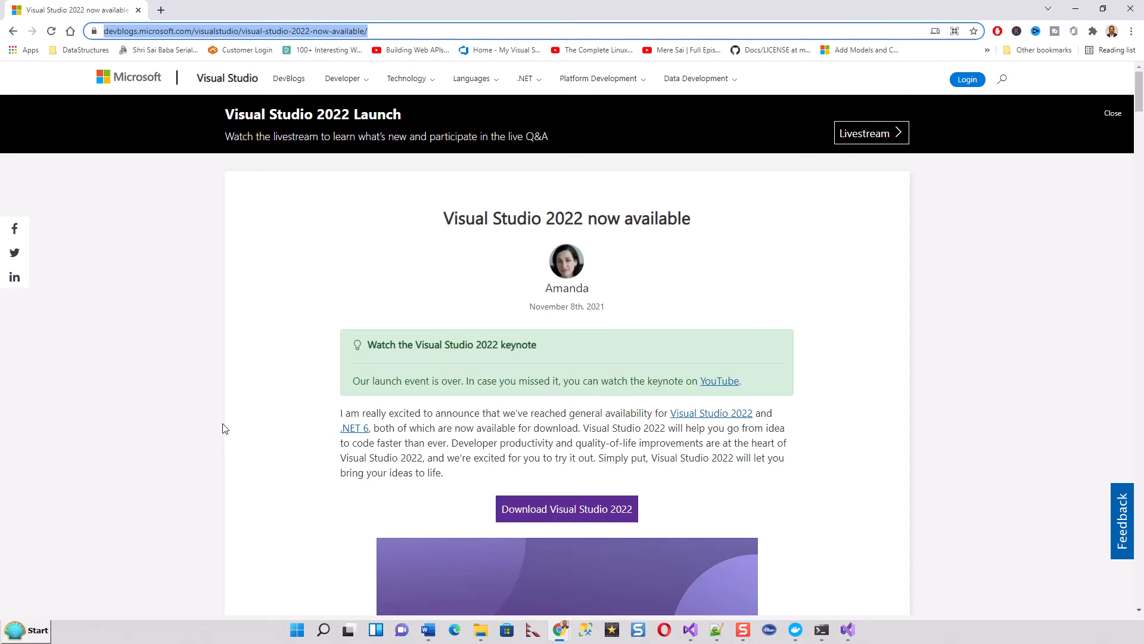
scroll("down", 3)
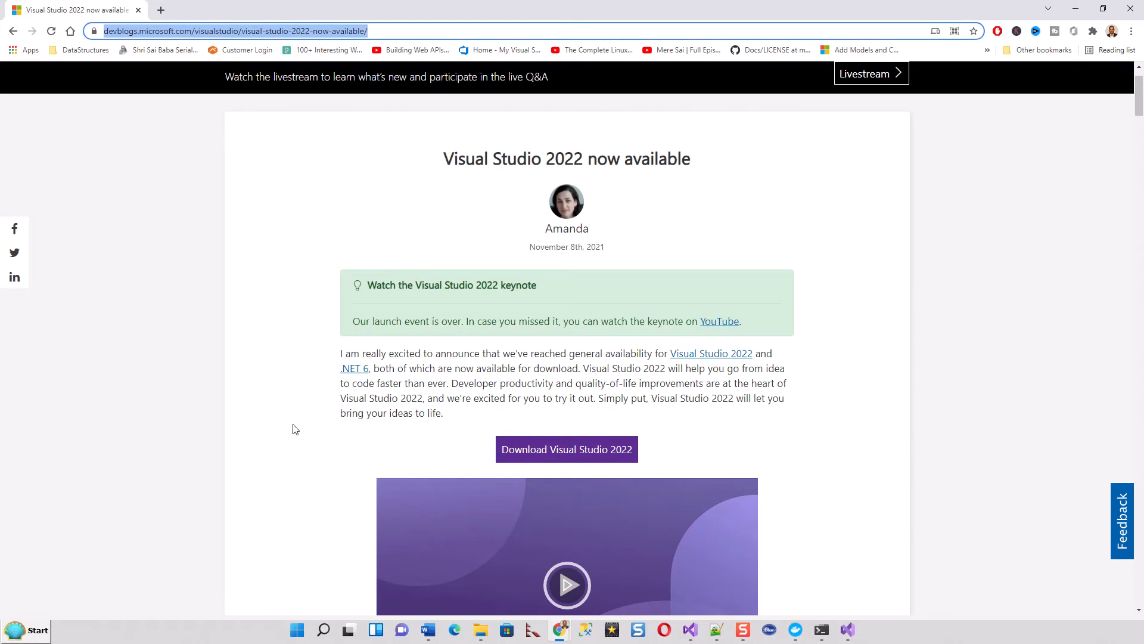
mouse_move(201, 385)
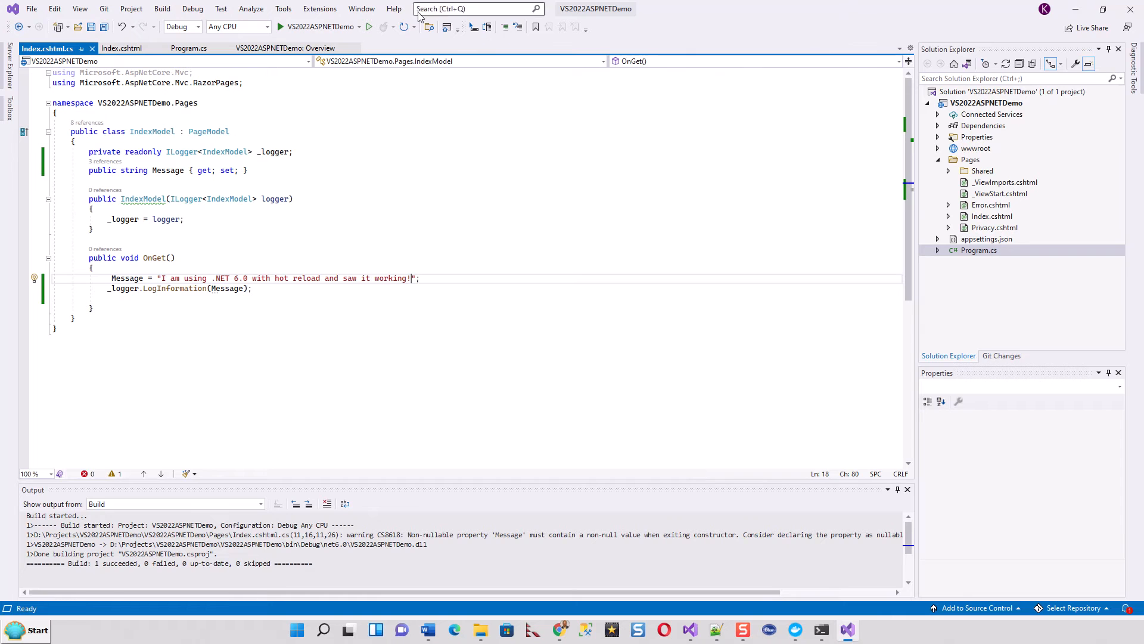
left_click(394, 7)
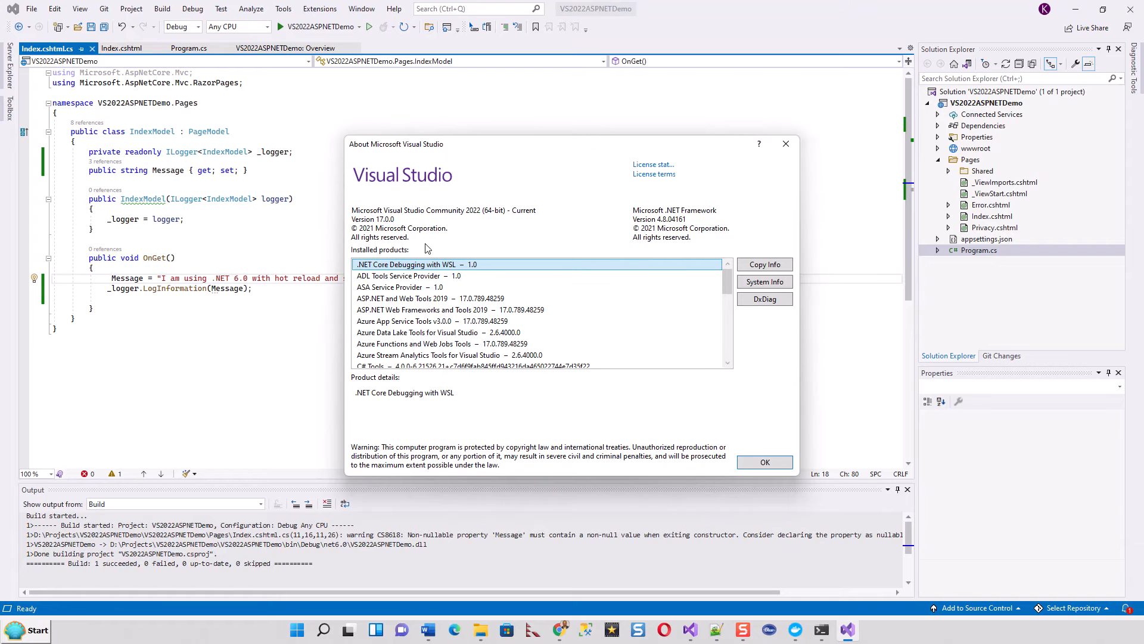
mouse_move(488, 238)
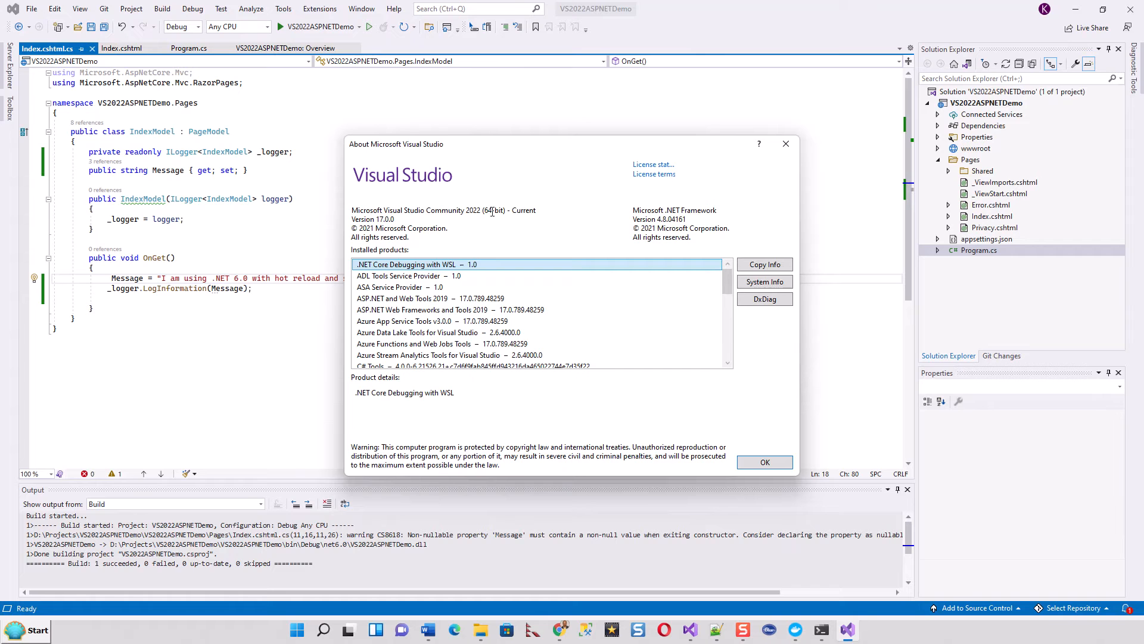
mouse_move(464, 234)
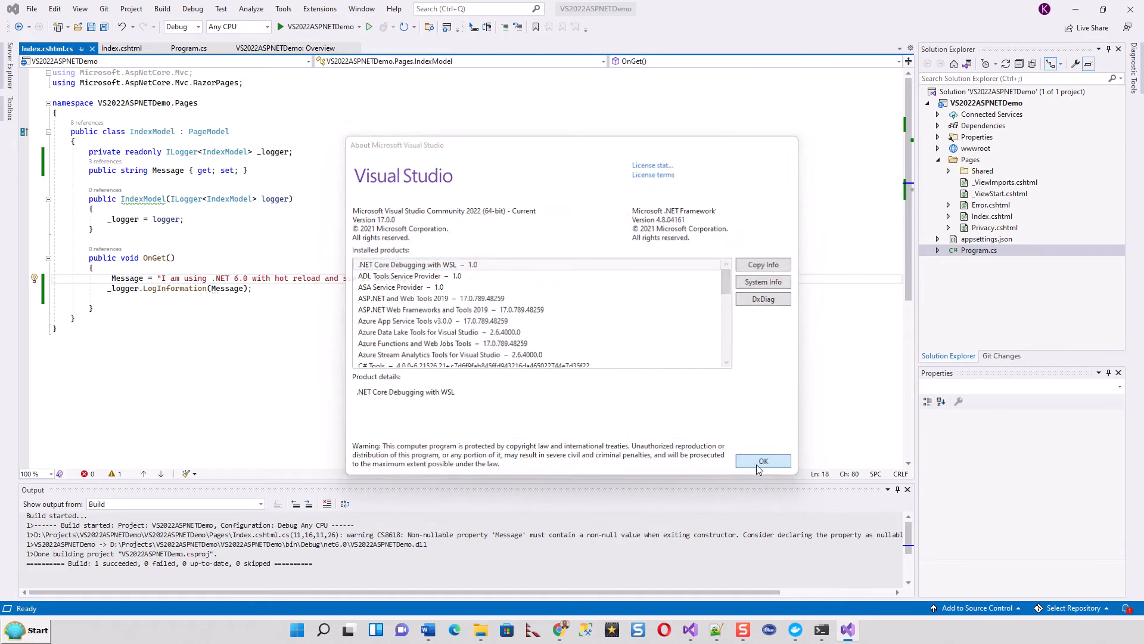
left_click(763, 460)
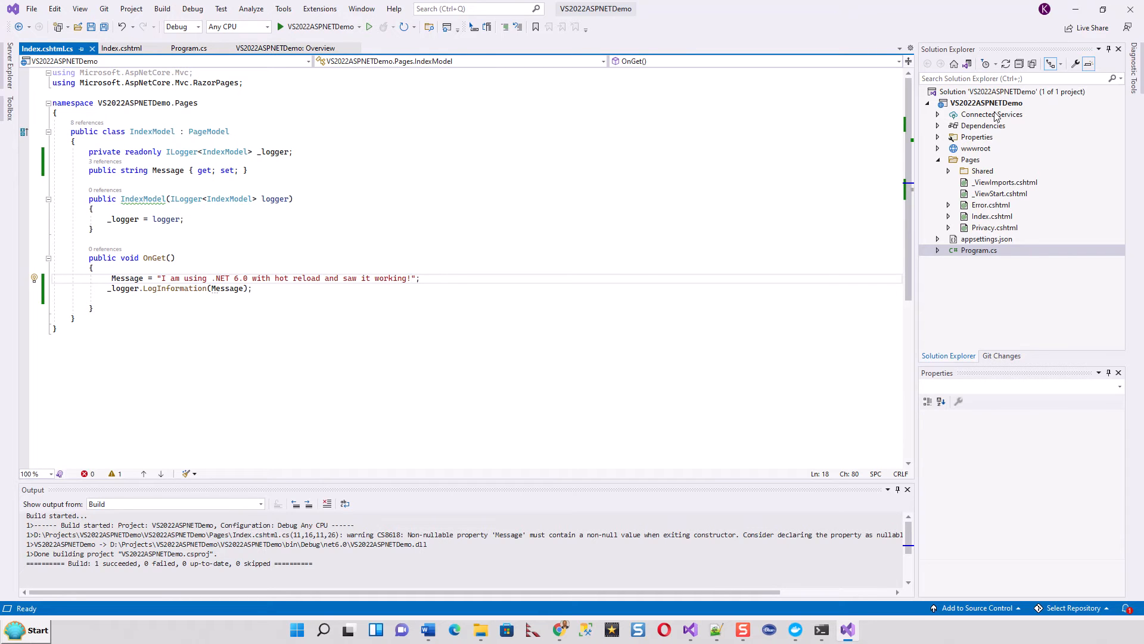
mouse_move(845, 146)
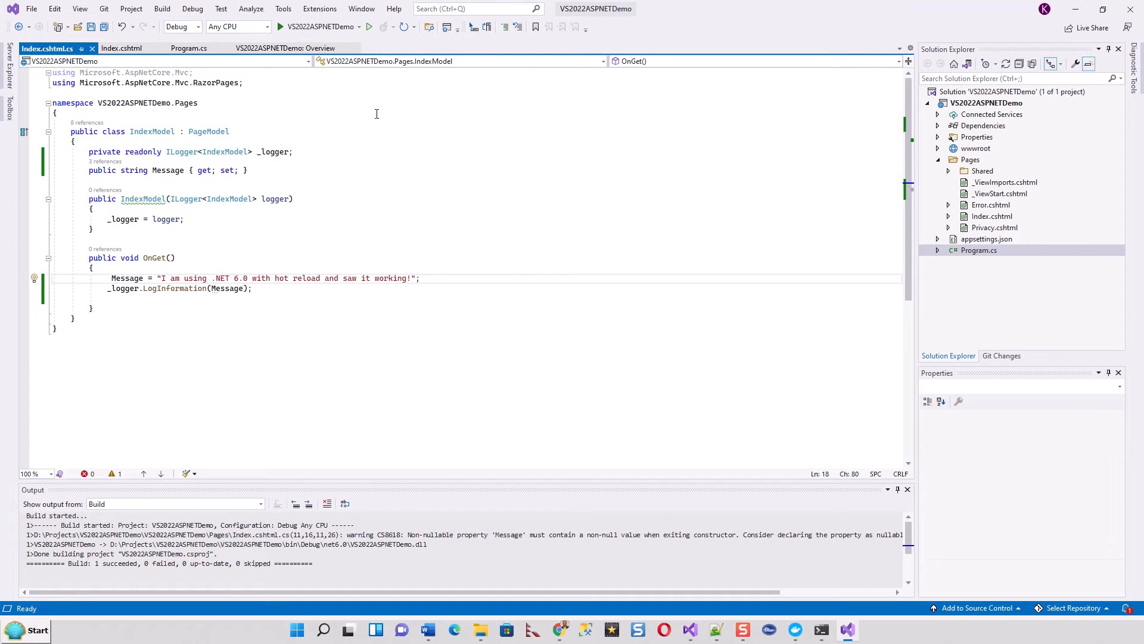
mouse_move(174, 44)
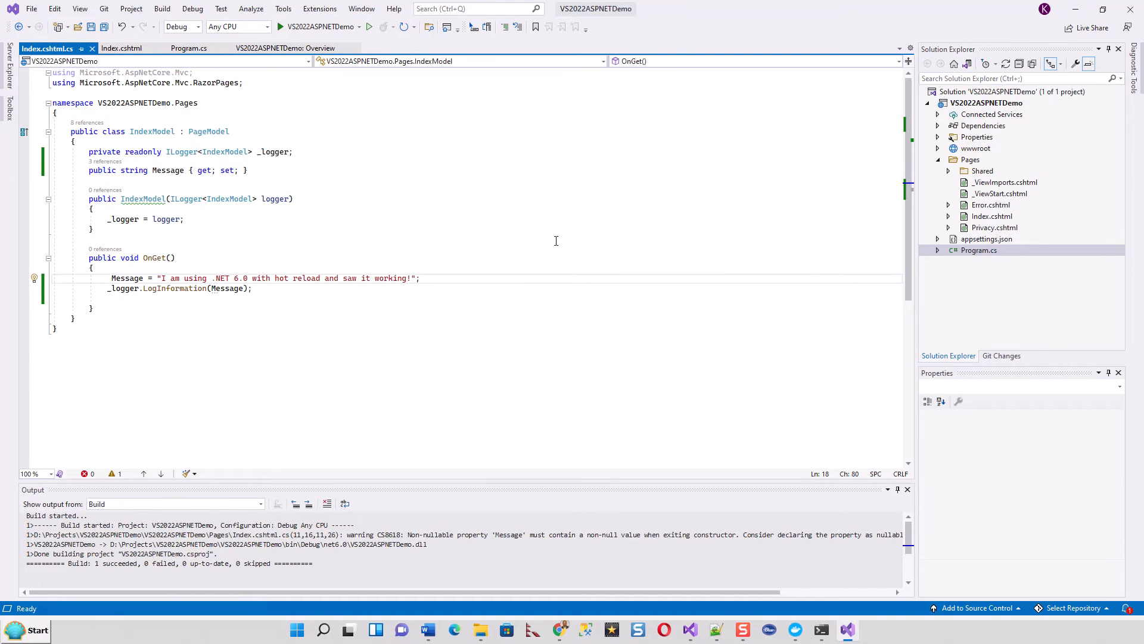
Switch between Index.cshtml and the IndexModel code, ending on the Index page markup
left_click(412, 279)
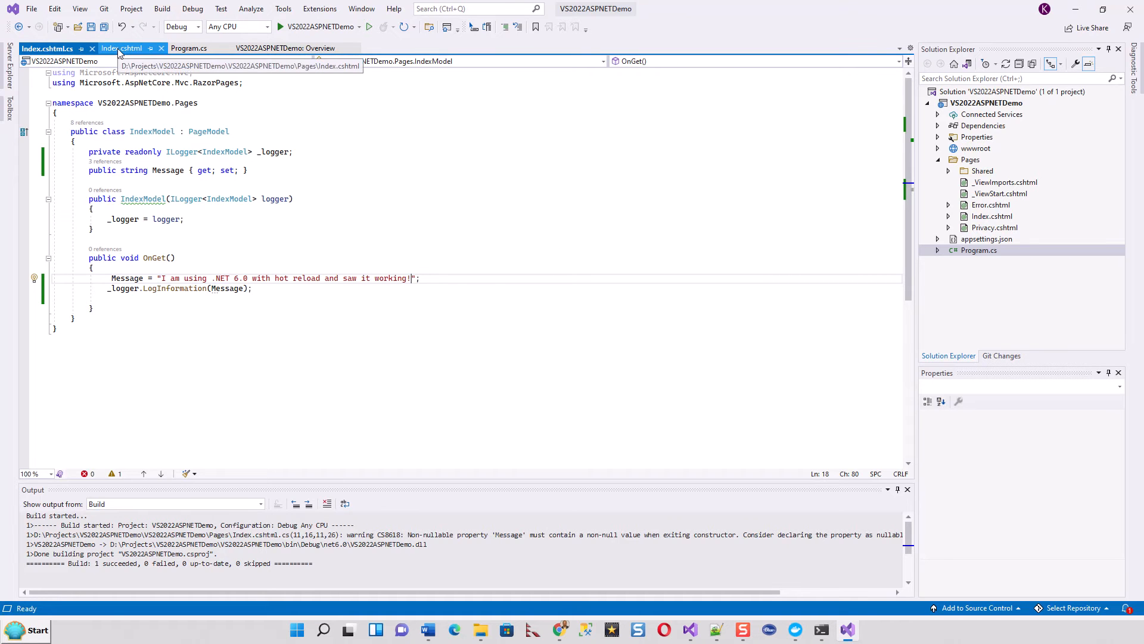
left_click(121, 48)
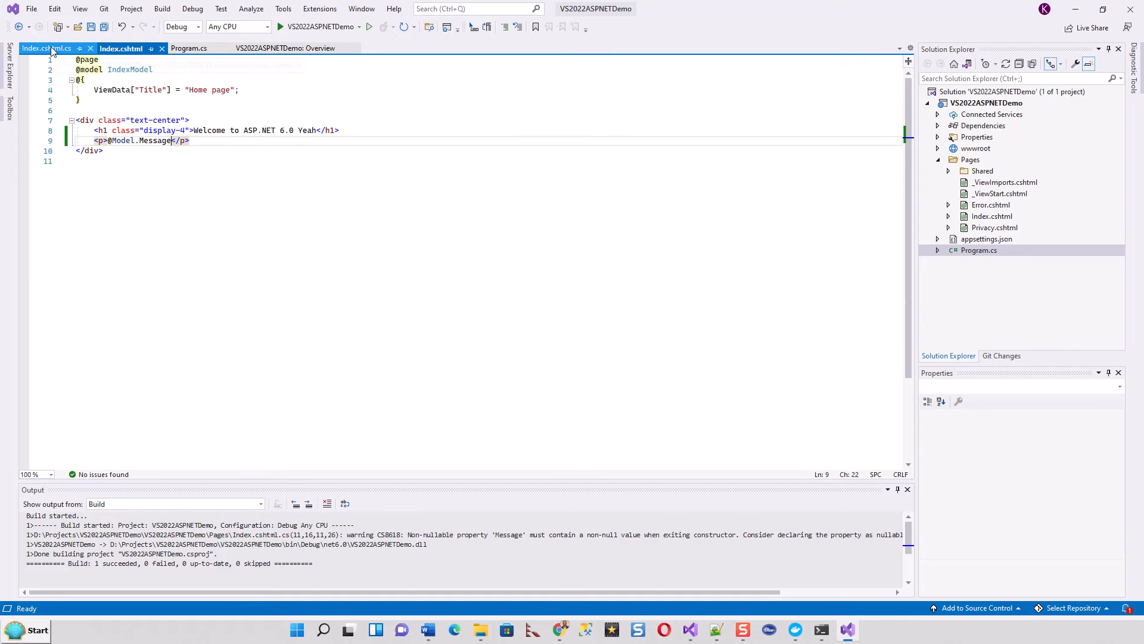
left_click(46, 48)
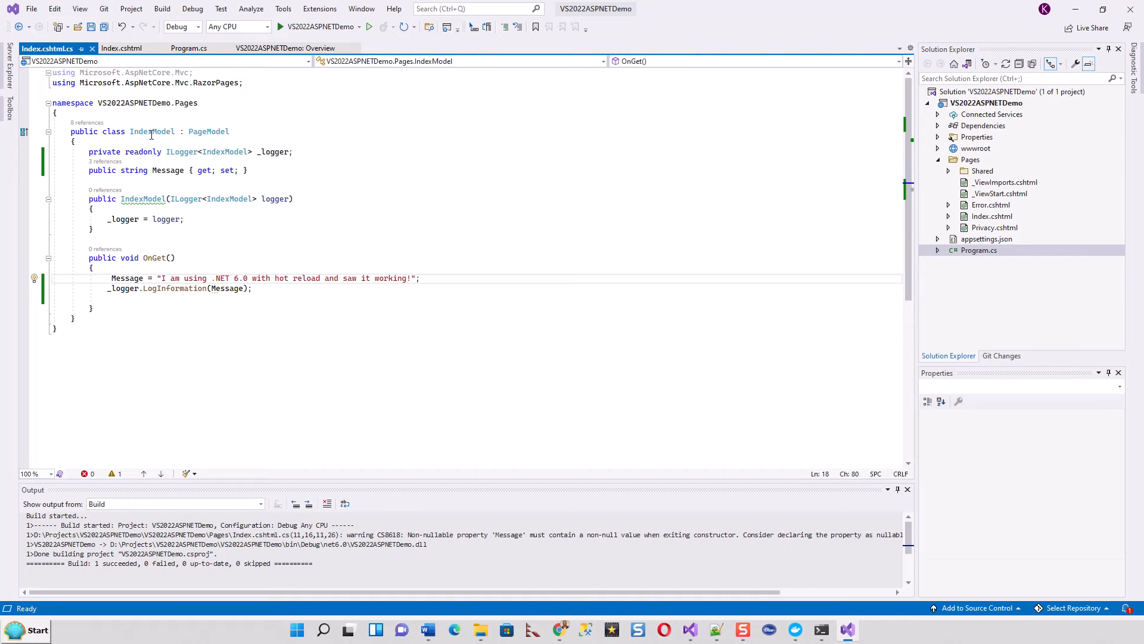
mouse_move(234, 175)
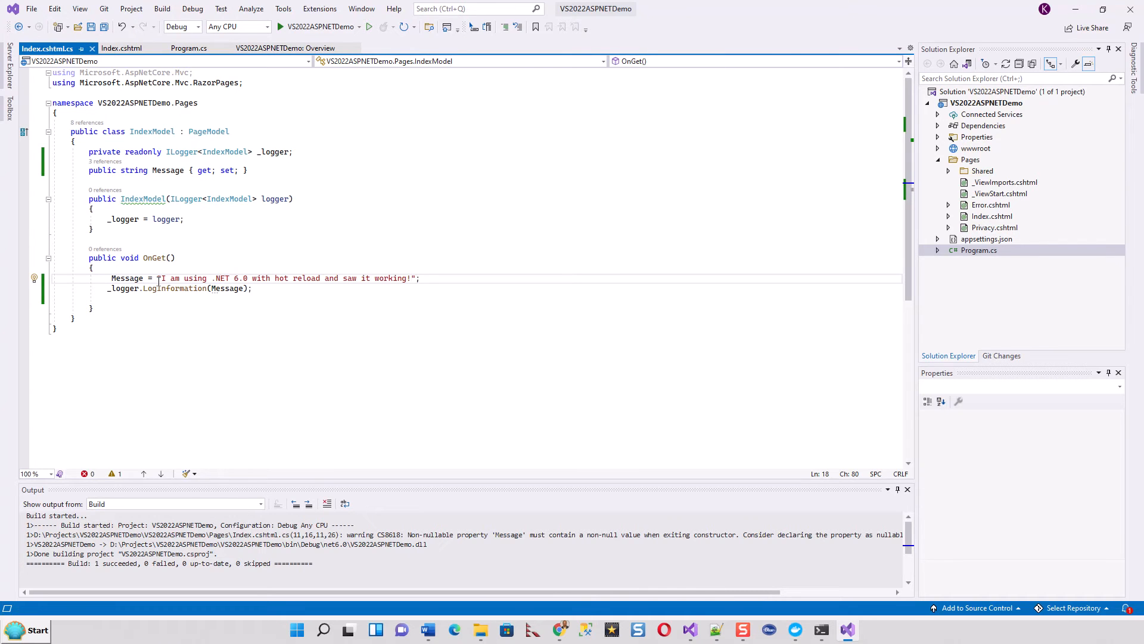
mouse_move(130, 279)
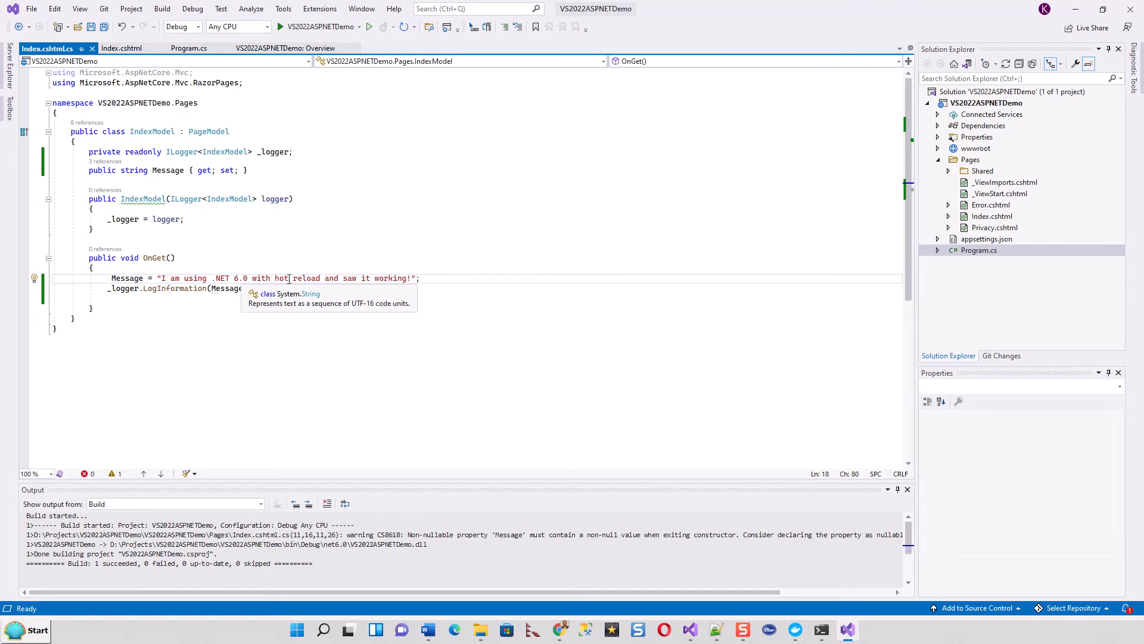
mouse_move(126, 306)
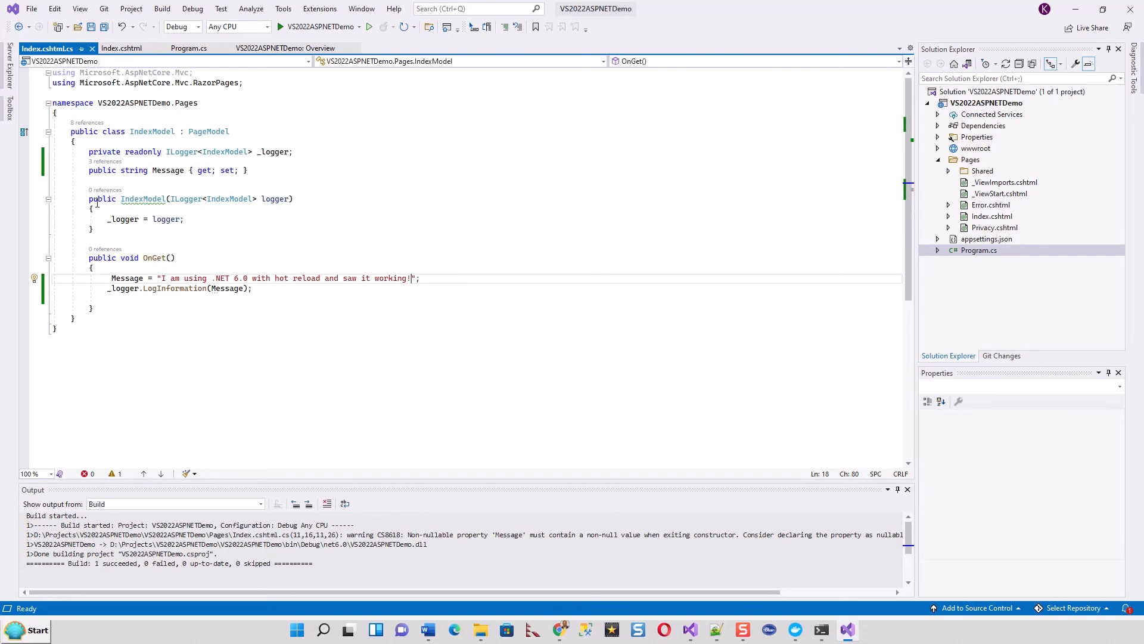
mouse_move(101, 261)
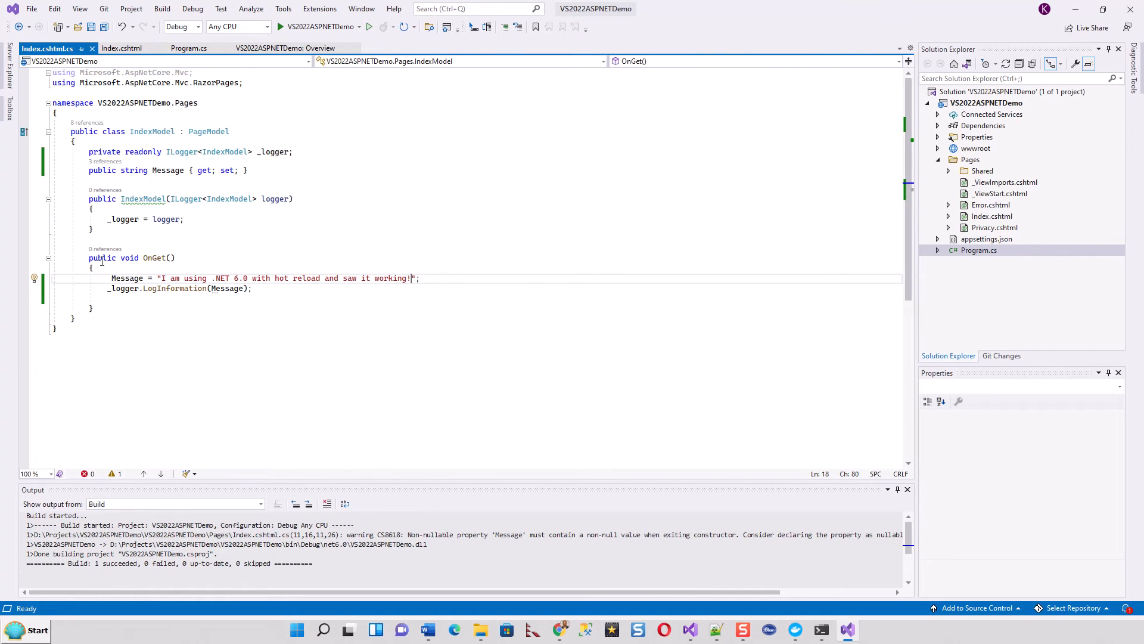
mouse_move(122, 287)
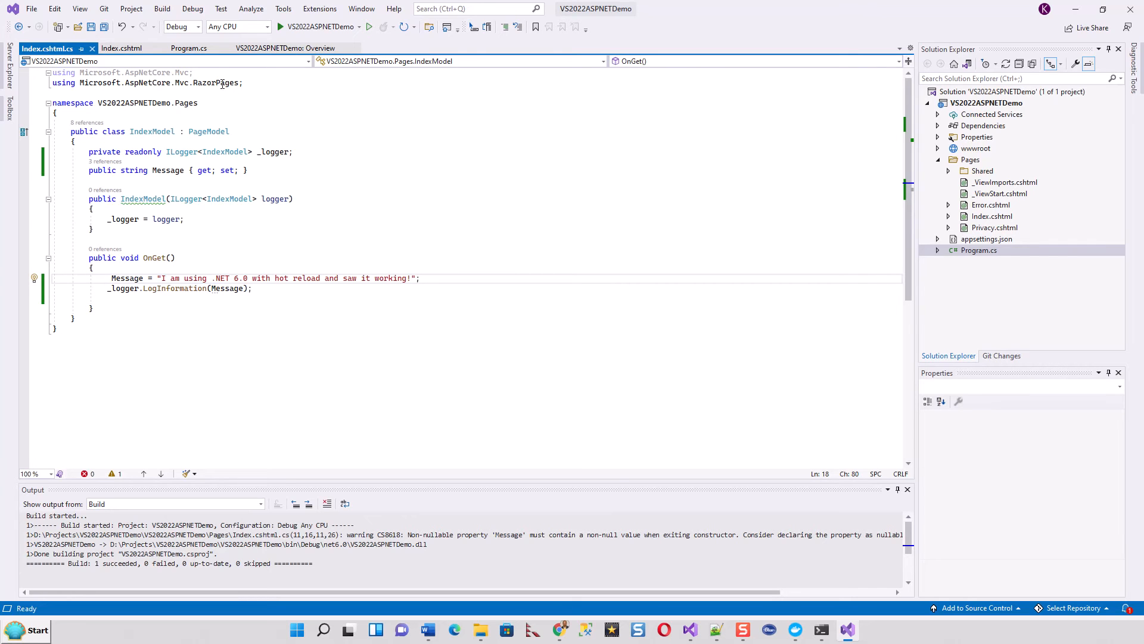
left_click(120, 49)
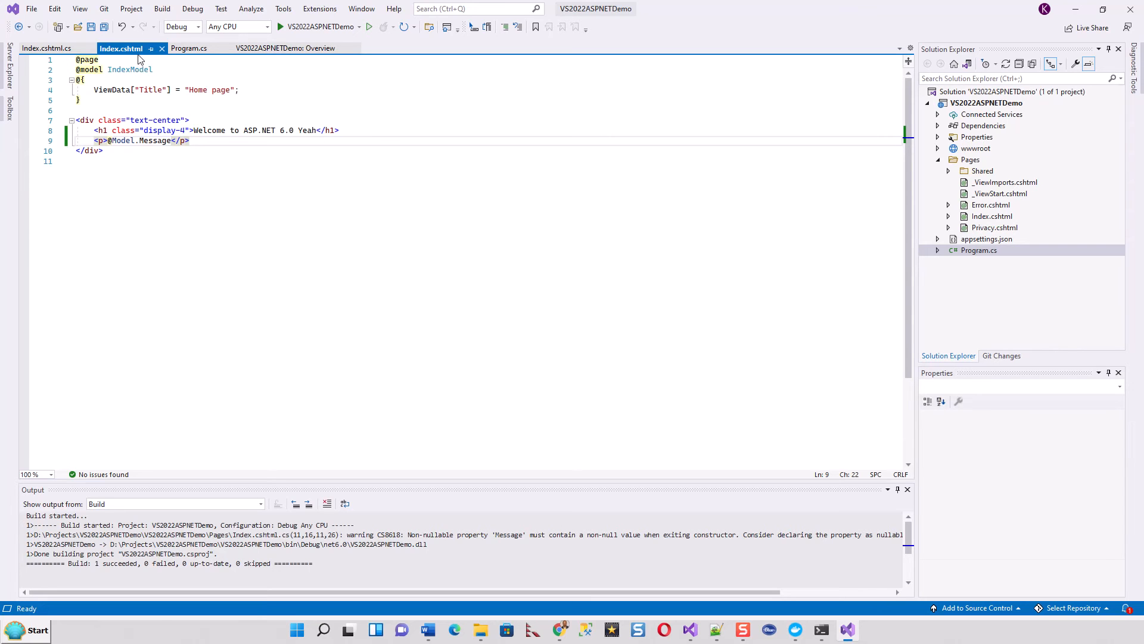
mouse_move(120, 48)
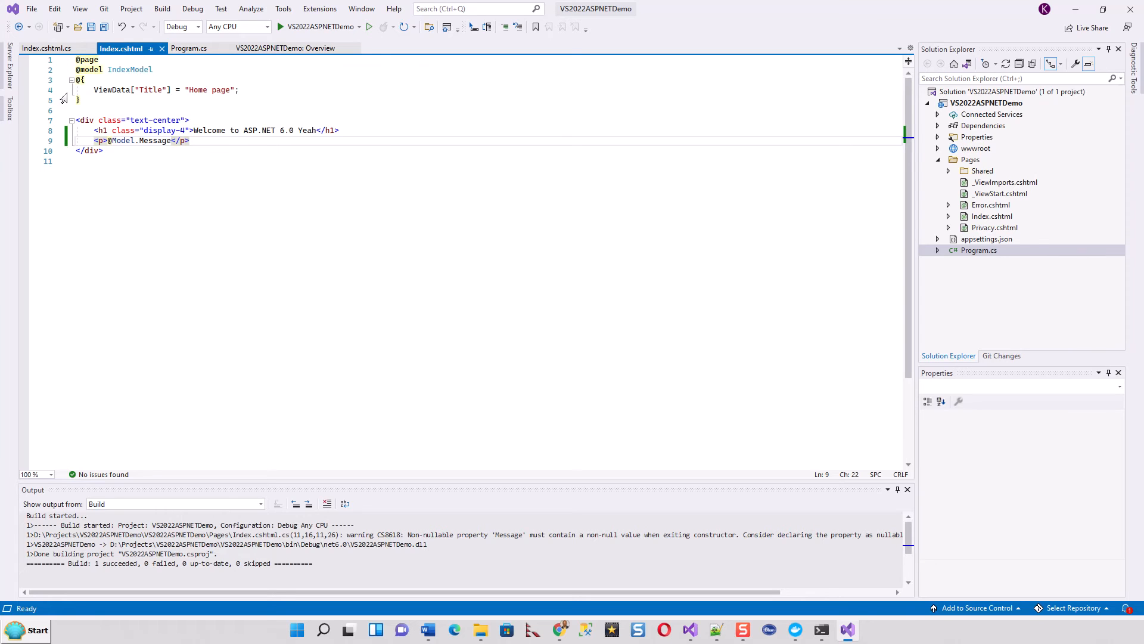
mouse_move(81, 146)
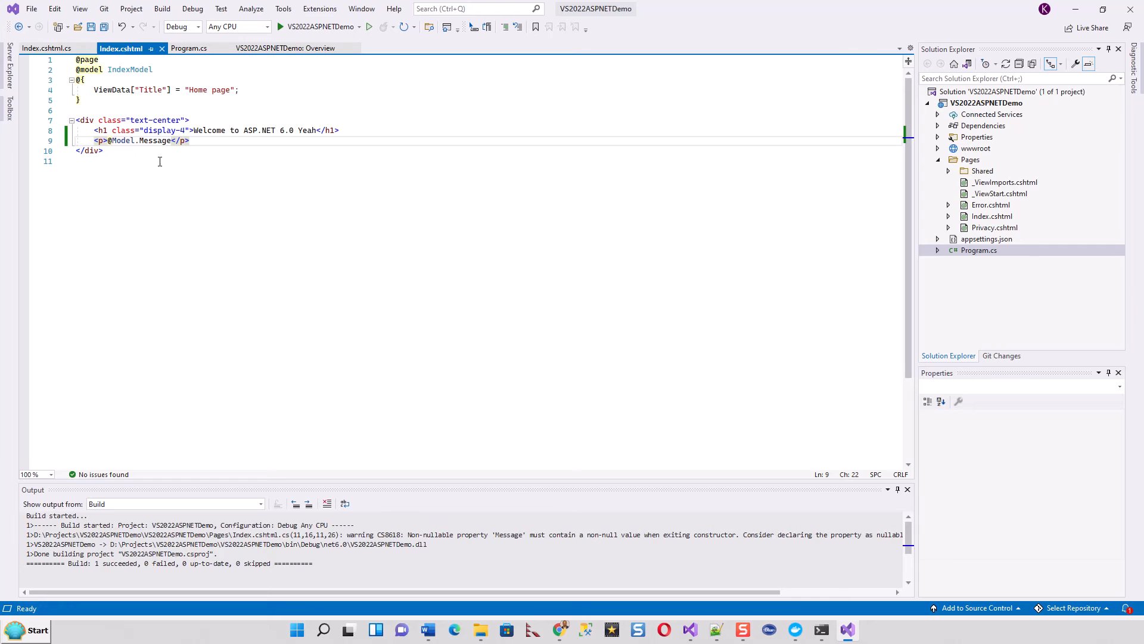
Toggle between the Index.cshtml.cs and Index.cshtml tabs, finishing on the IndexModel code
left_click(43, 48)
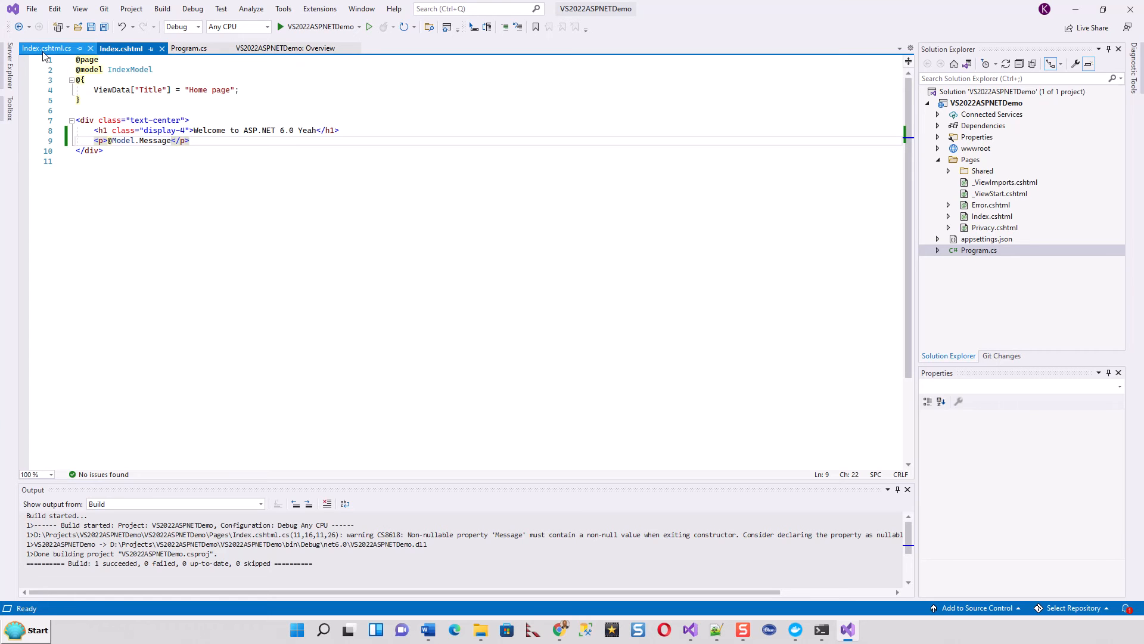
left_click(121, 49)
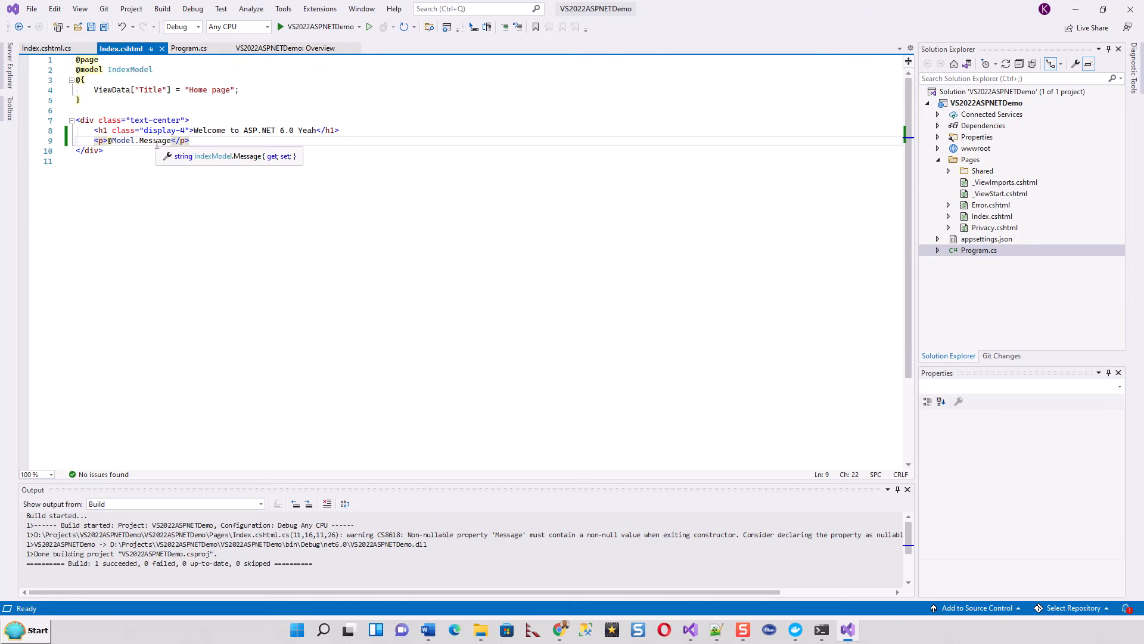
mouse_move(153, 66)
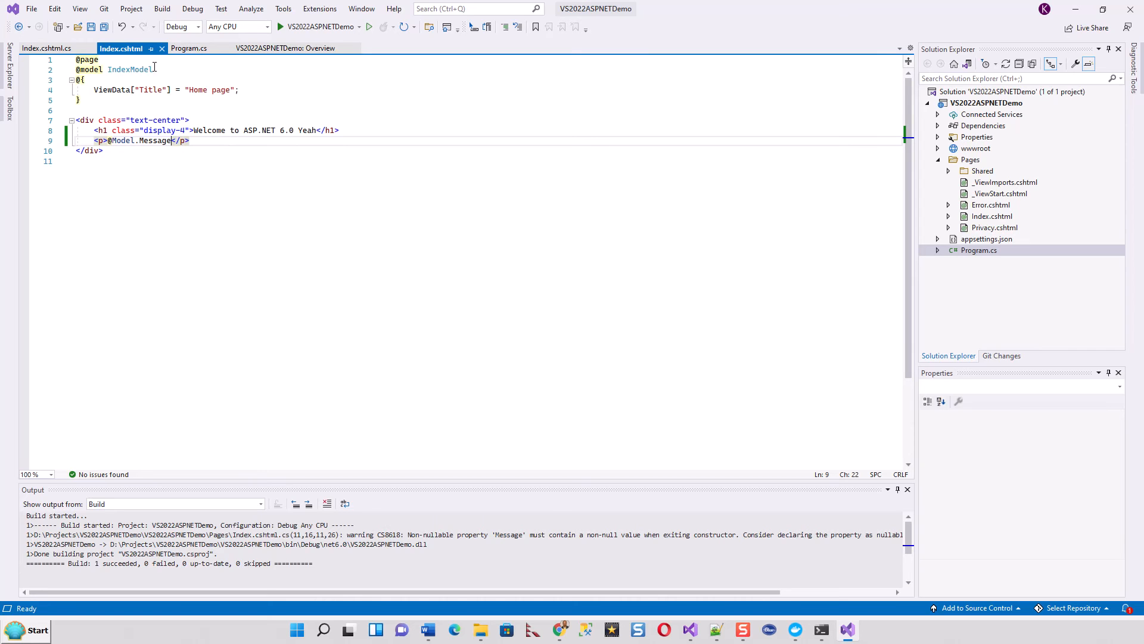
left_click(46, 49)
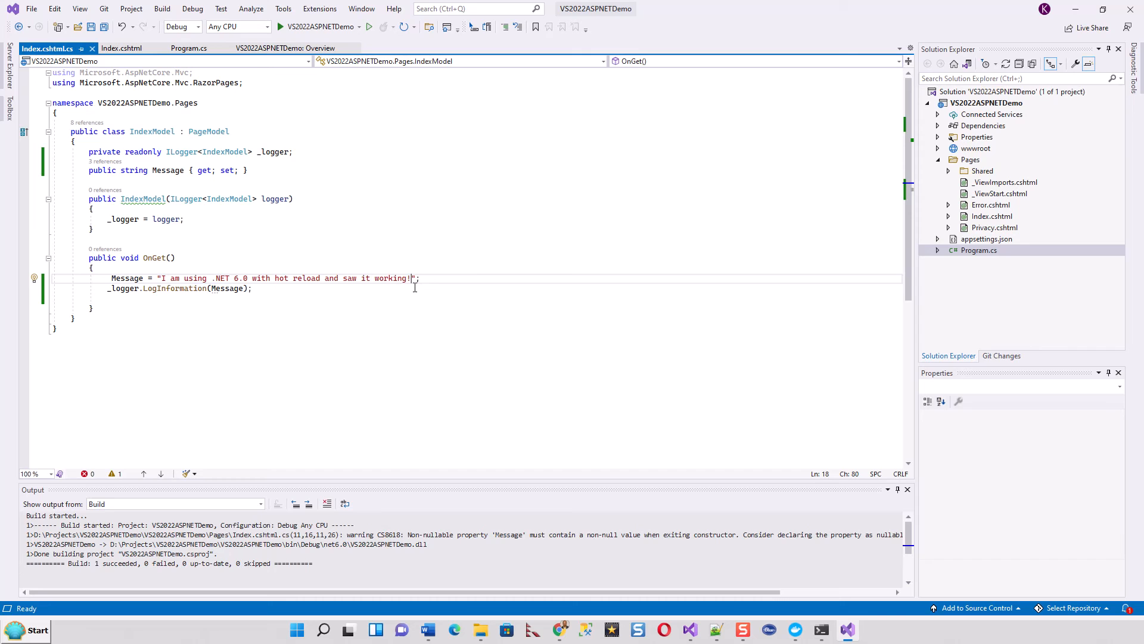
Append "Let's see it in action once again!!" to the OnGet Message string
type("Let's see it in action once again!!")
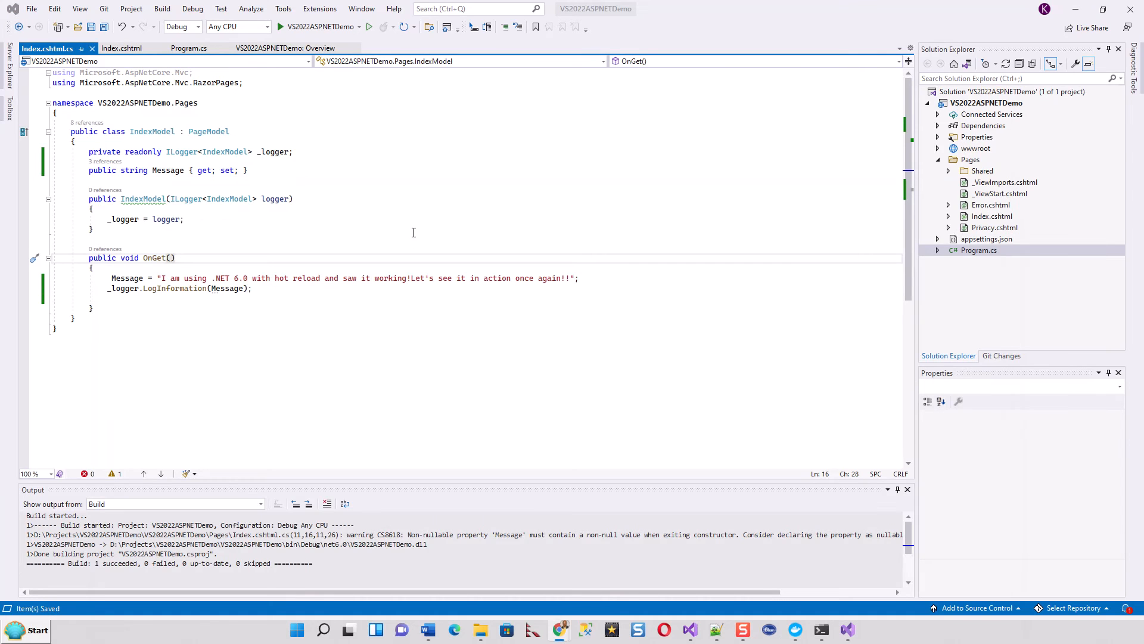
mouse_move(377, 146)
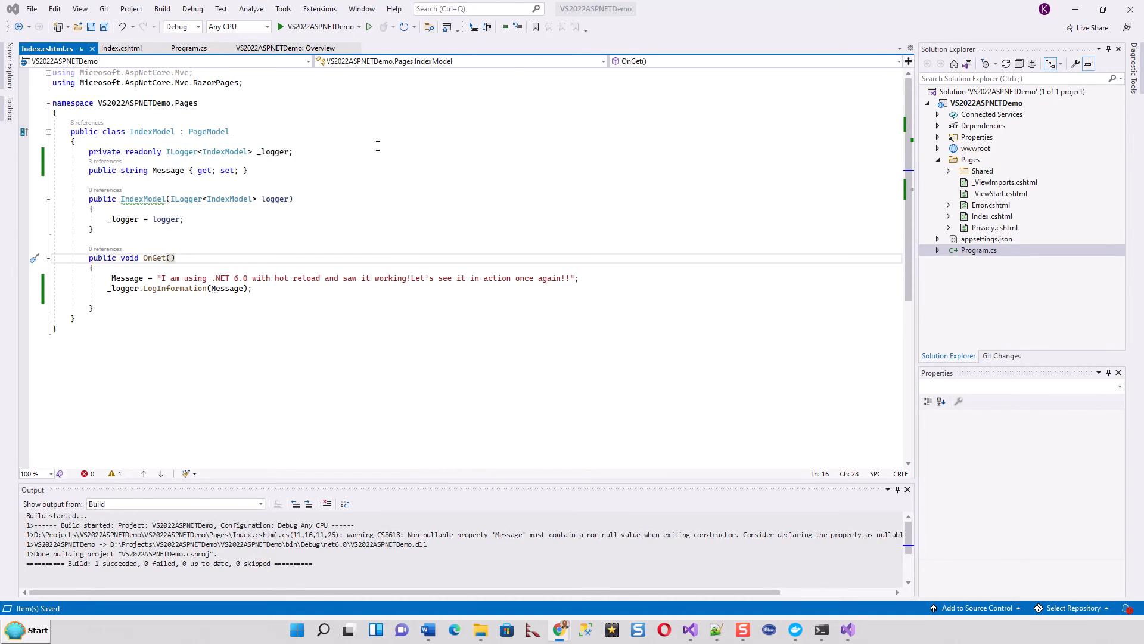
mouse_move(368, 27)
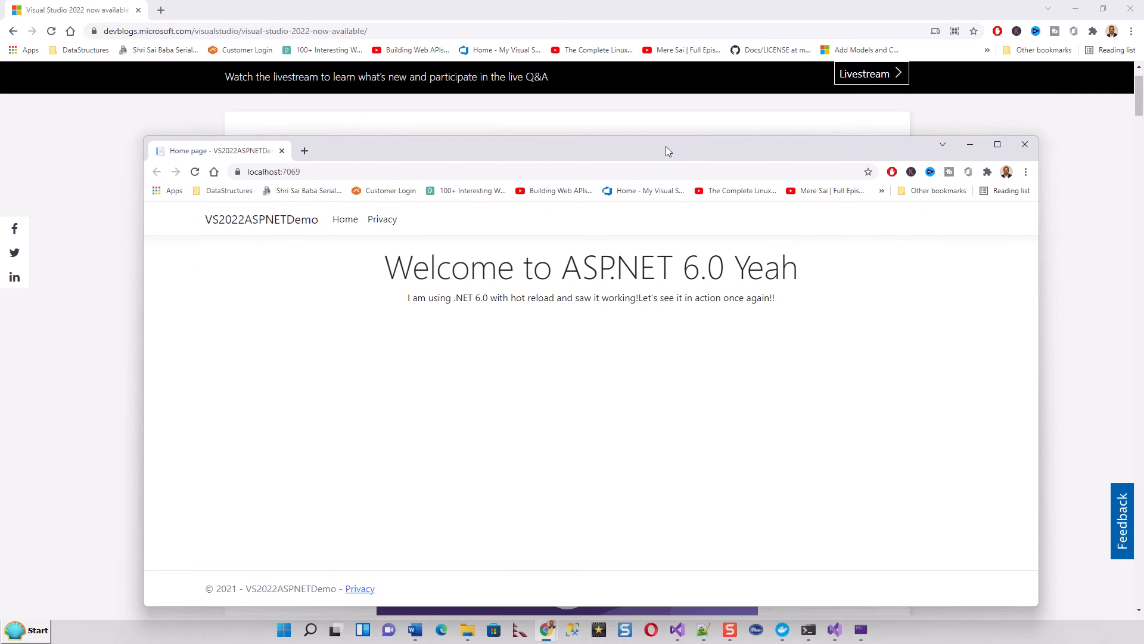
mouse_move(624, 527)
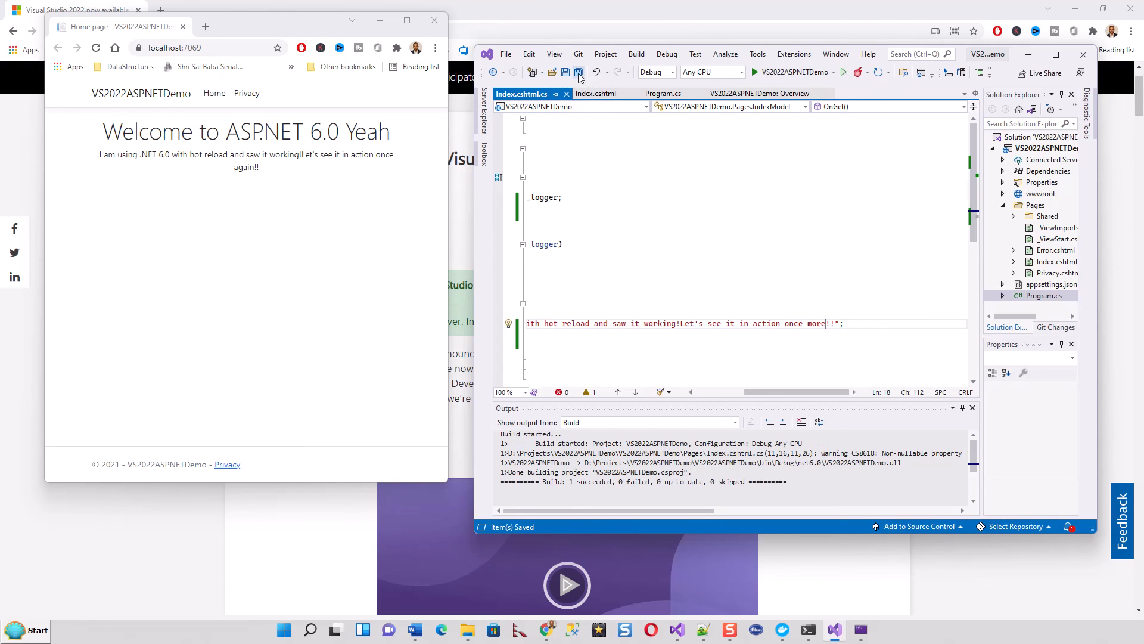
Push the "once more!!" message edit to the running app with Hot Reload
left_click(664, 94)
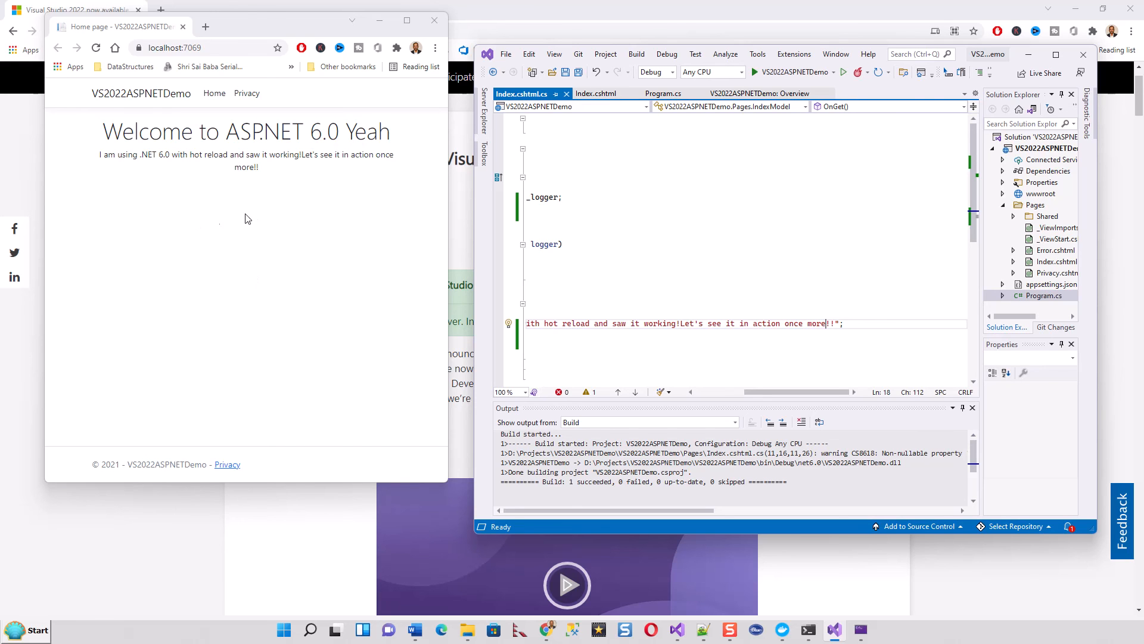
mouse_move(371, 166)
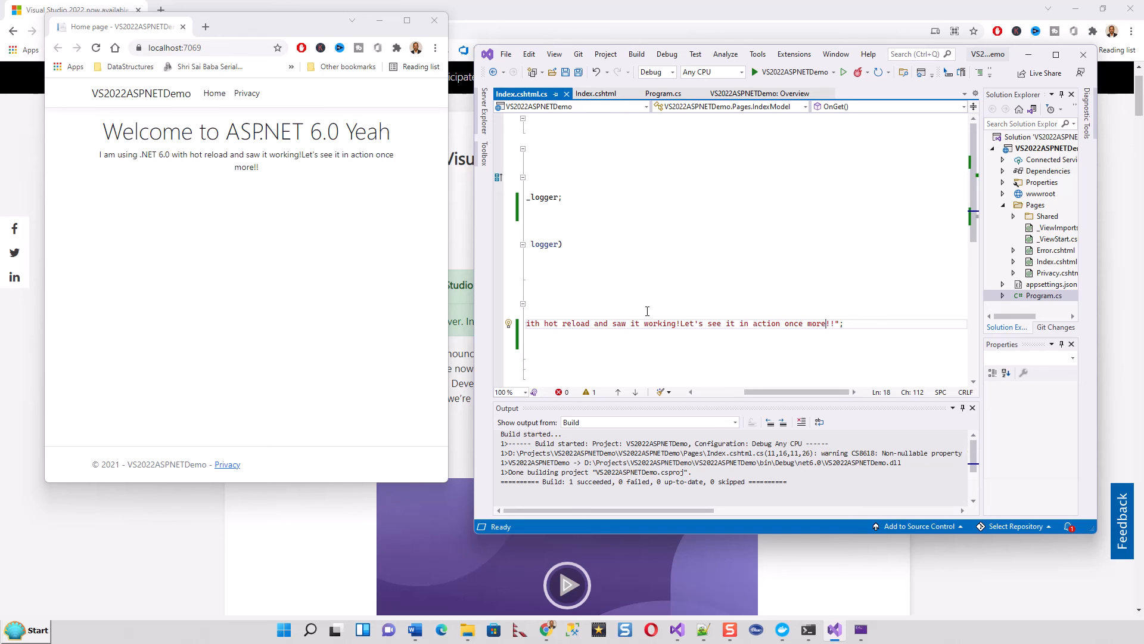
mouse_move(647, 310)
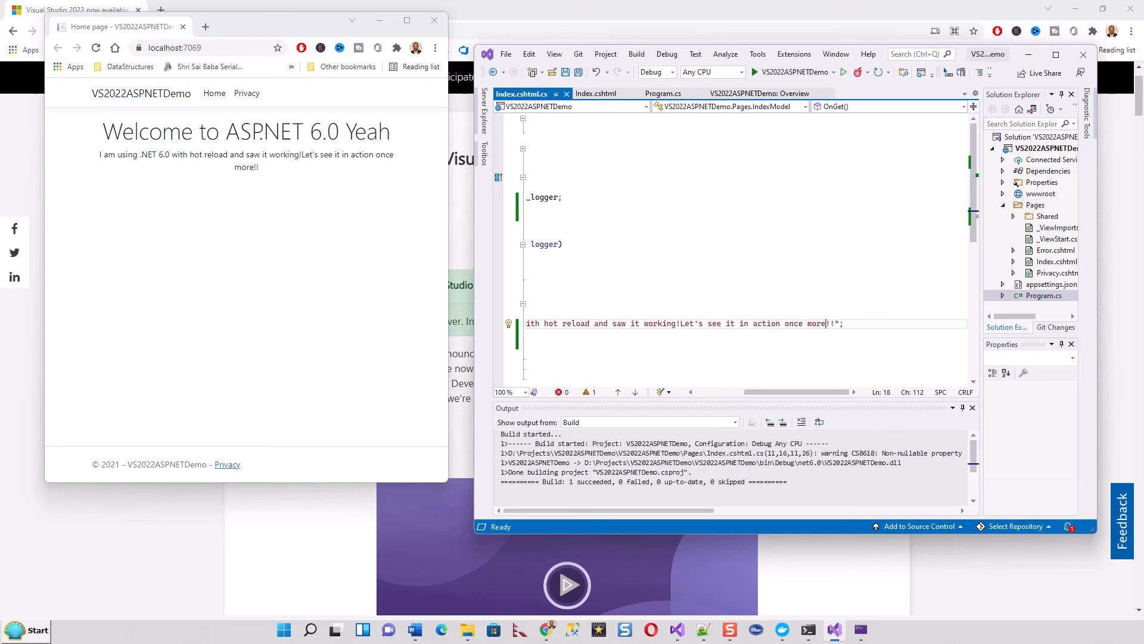